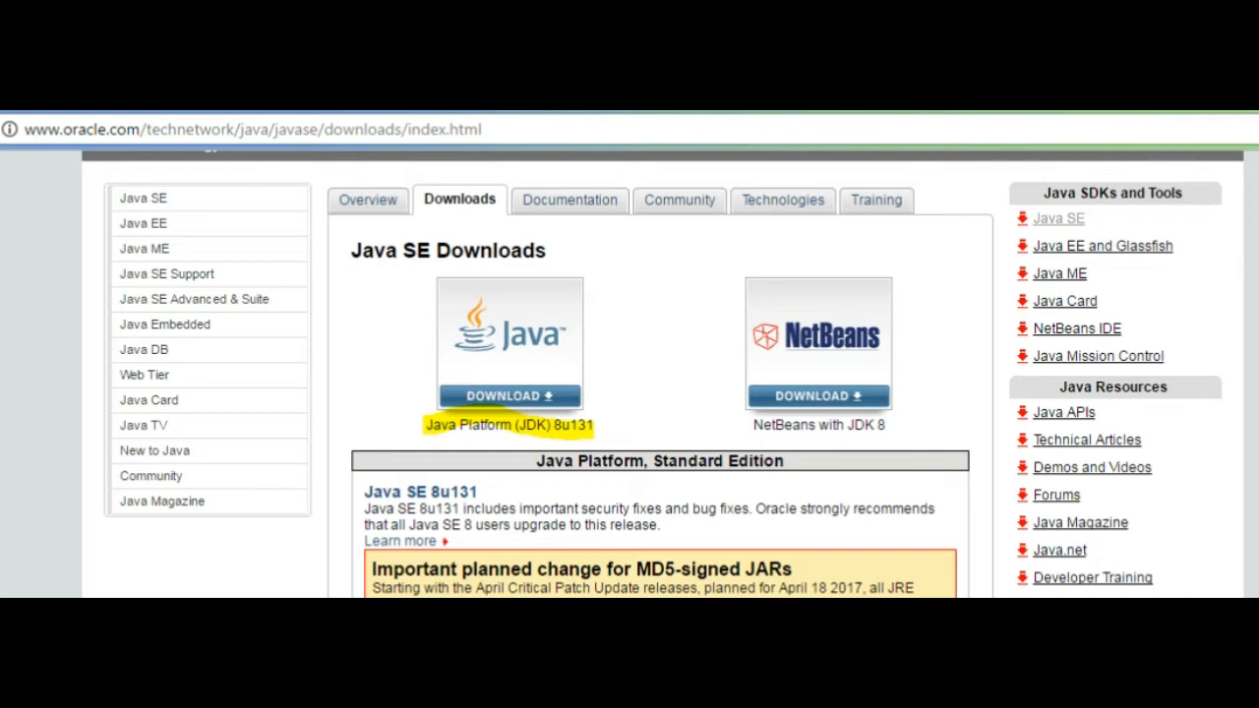
- Reach the JDK 8u131 download page and accept the Oracle license agreement
click(508, 395)
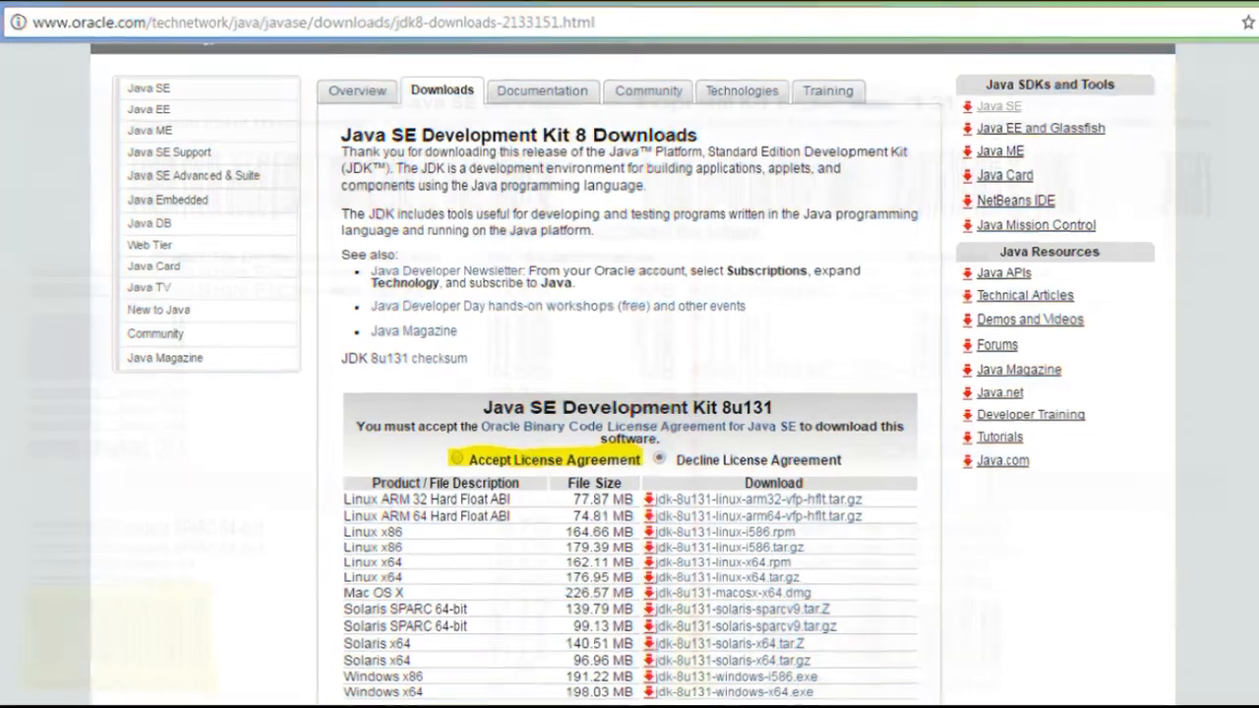
click(468, 460)
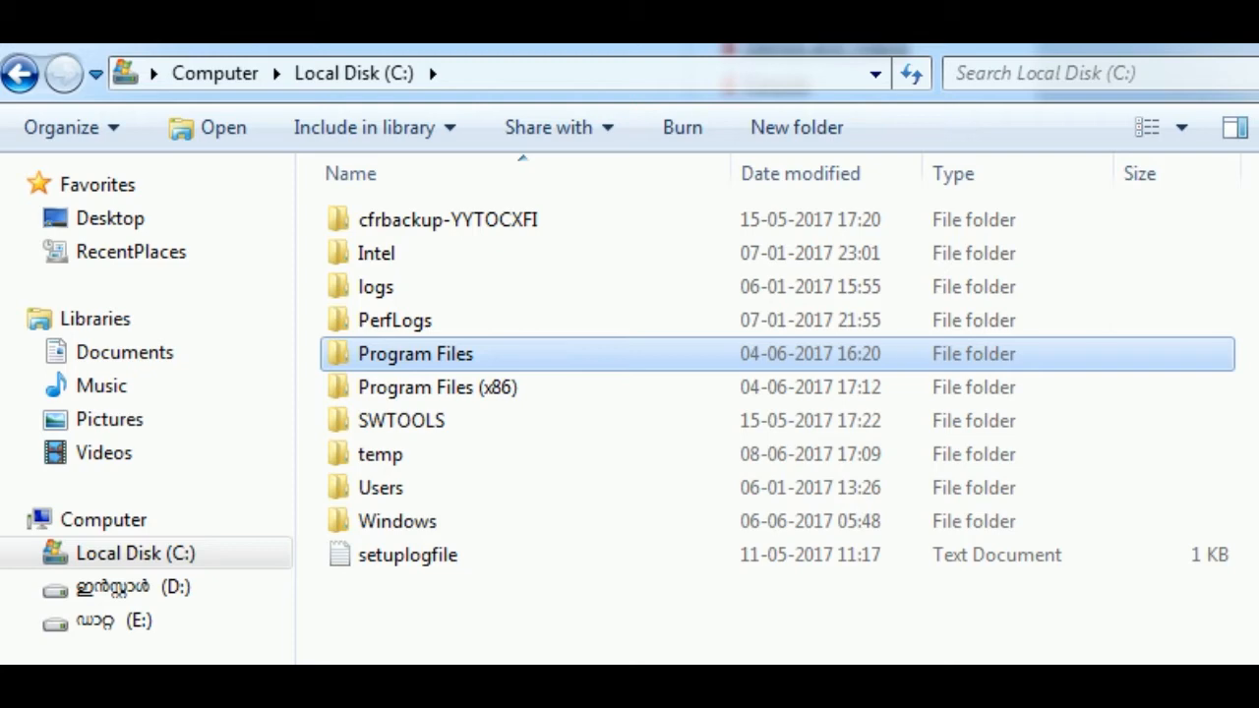
- Go into C:\Program Files and then the Java install folder
double_click(415, 354)
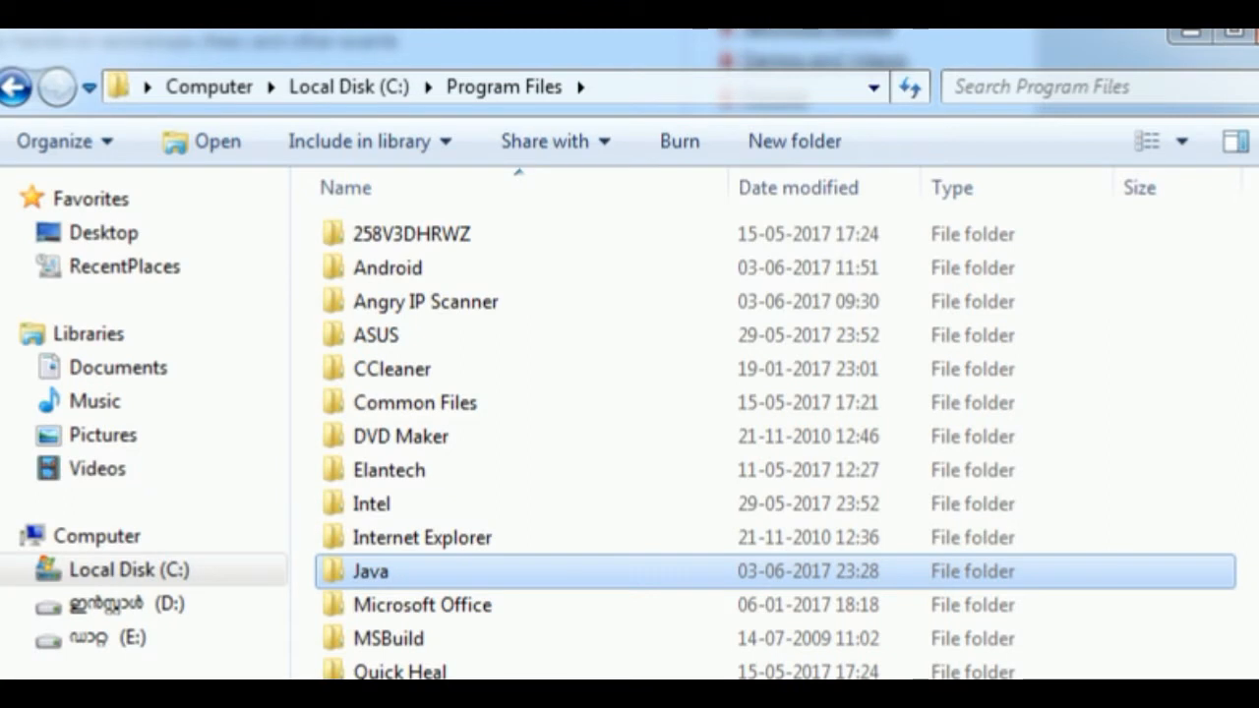
double_click(370, 571)
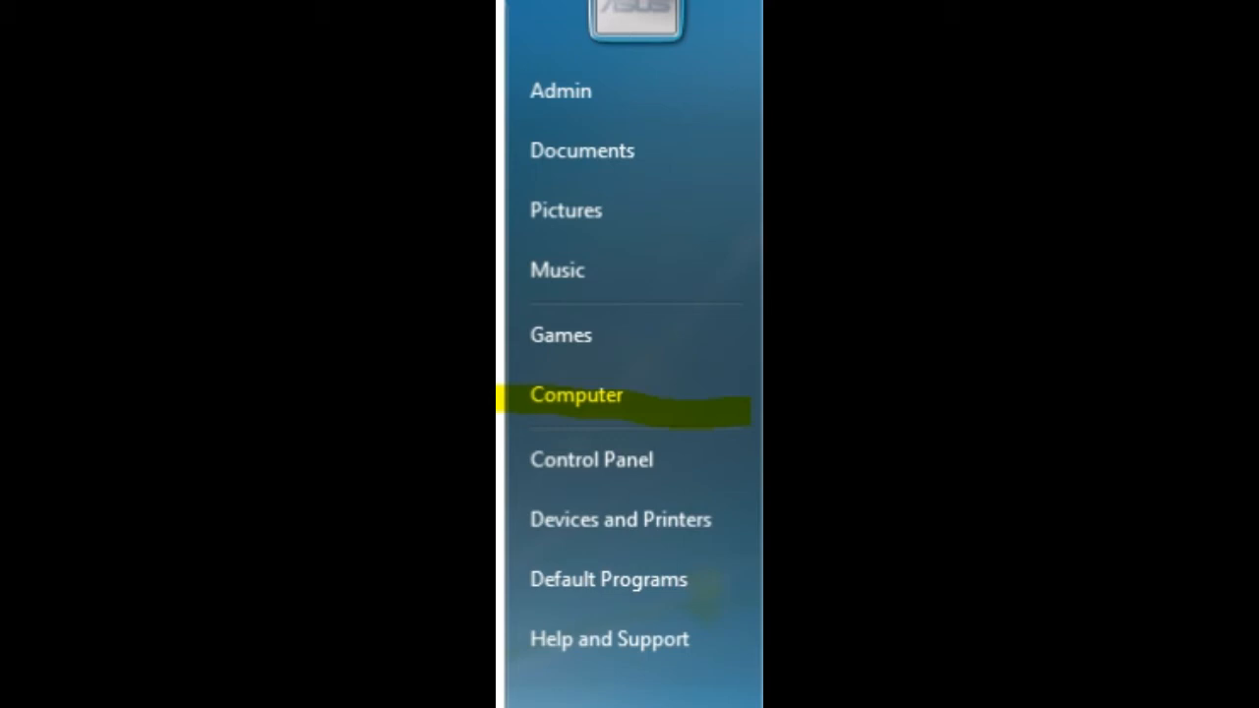
- Reach Environment Variables via Computer properties and Advanced system settings
click(577, 394)
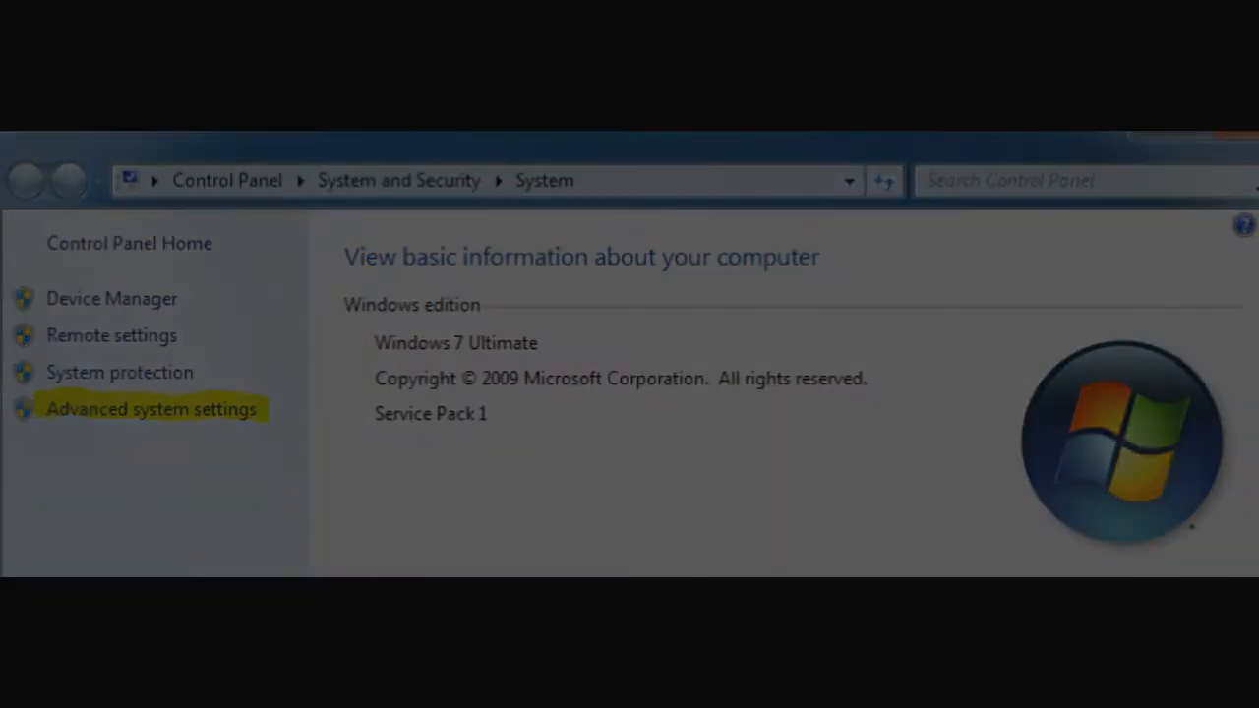
click(152, 407)
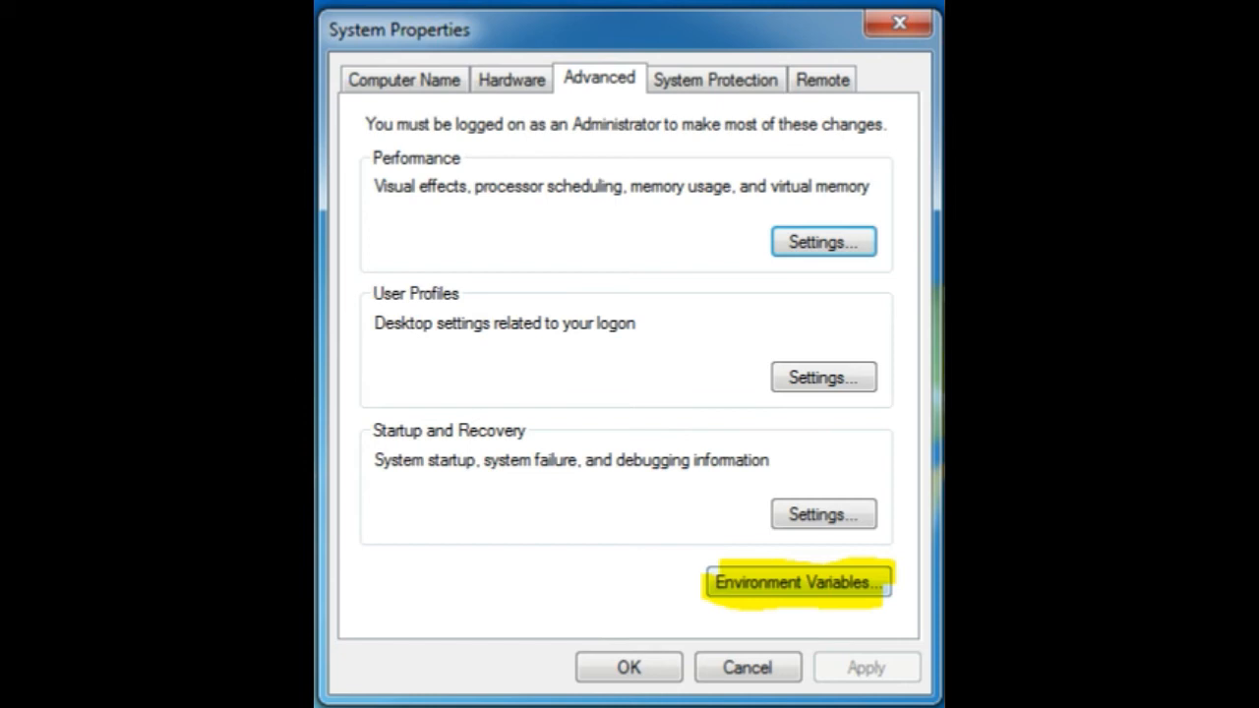
click(795, 583)
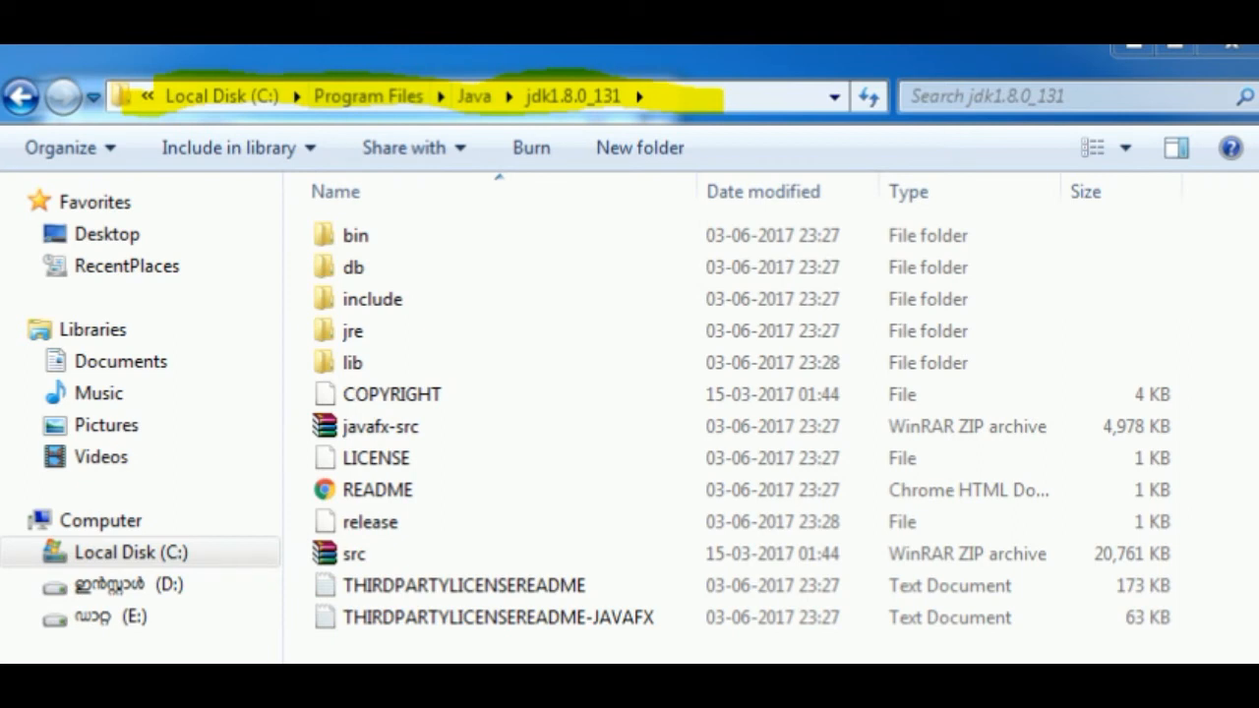
- Enter the bin folder inside jdk1.8.0_131 to get its path
double_click(354, 234)
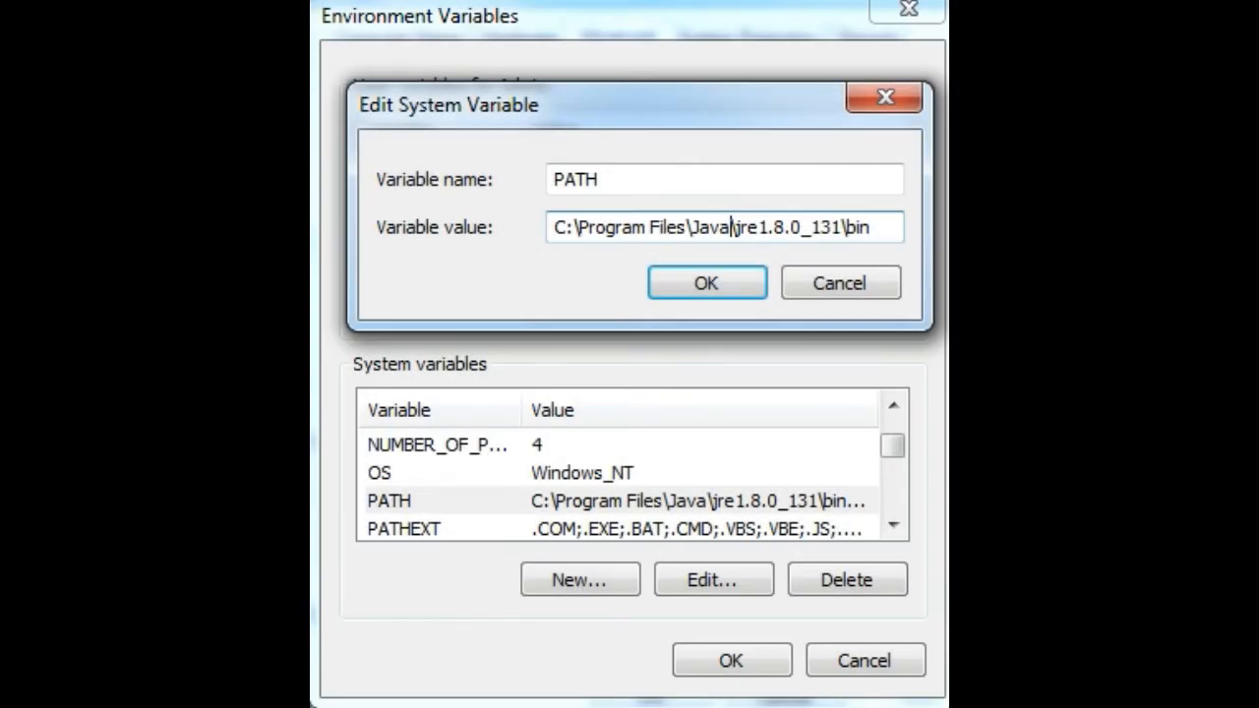
- Append ;%JAVA_HOME%\bin to the PATH variable and launch cmd from Run
text(;%JAVA_HOME%\bin)
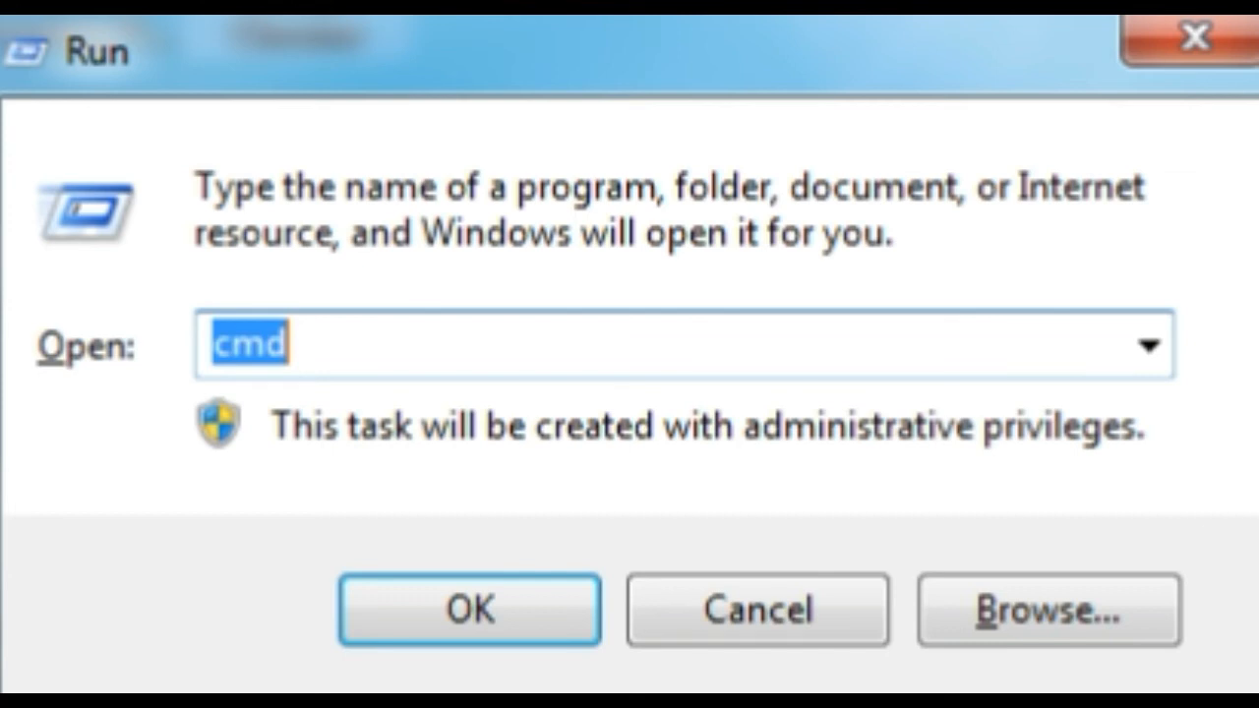
click(468, 610)
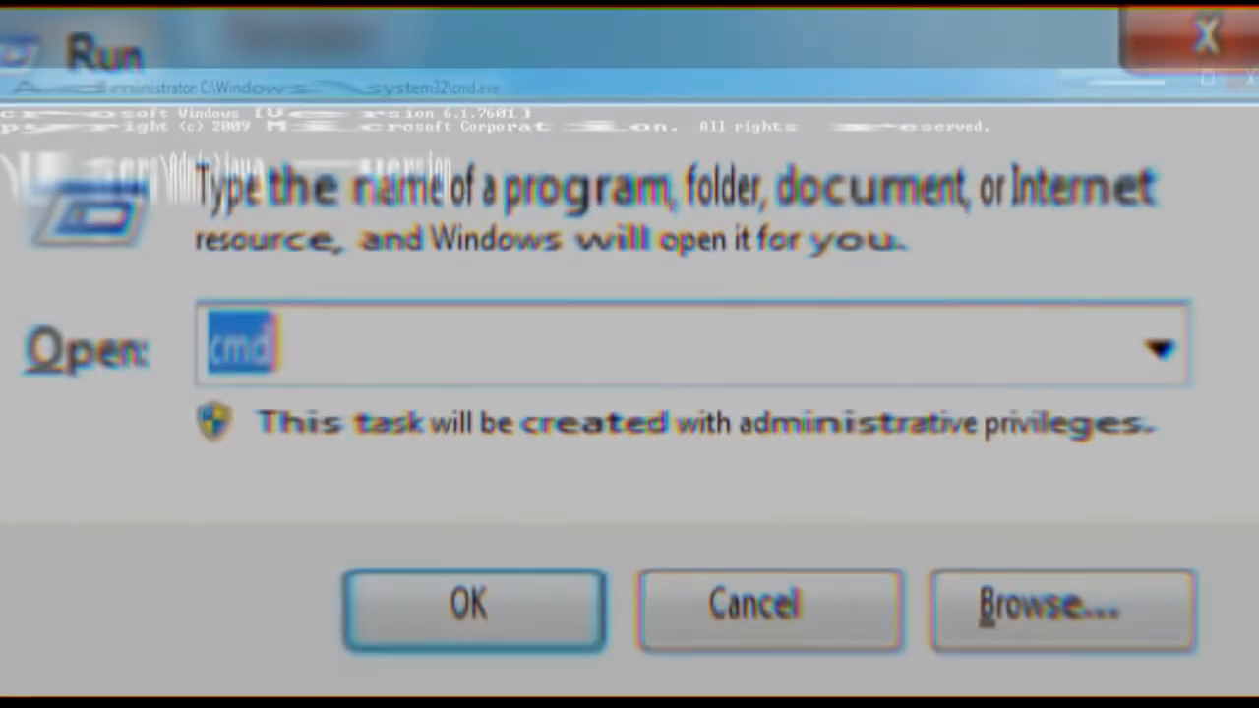